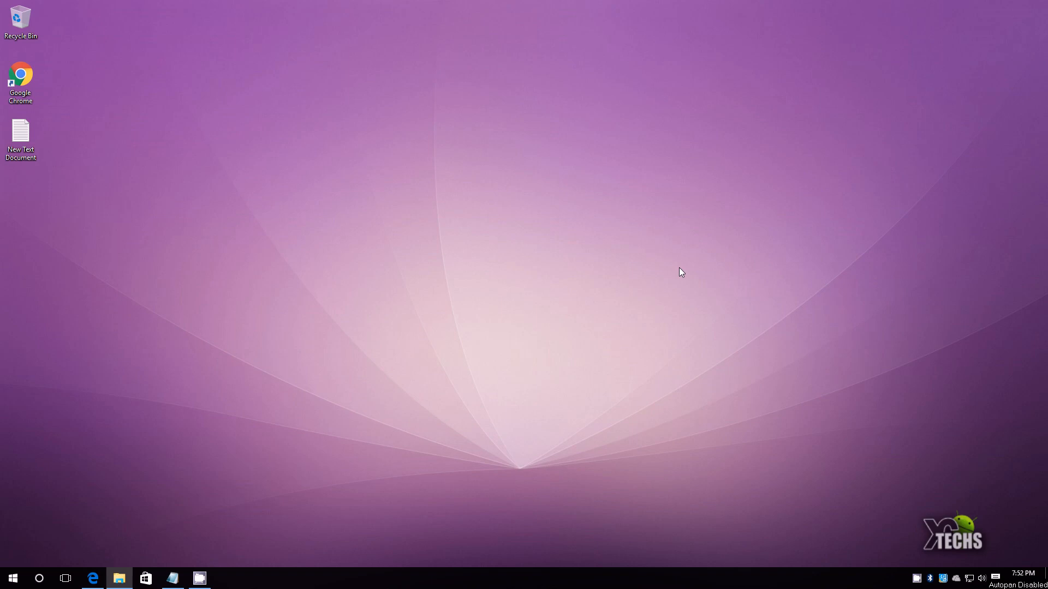
- Launch Edge on Microsoft's Windows 10 software download page
click(92, 578)
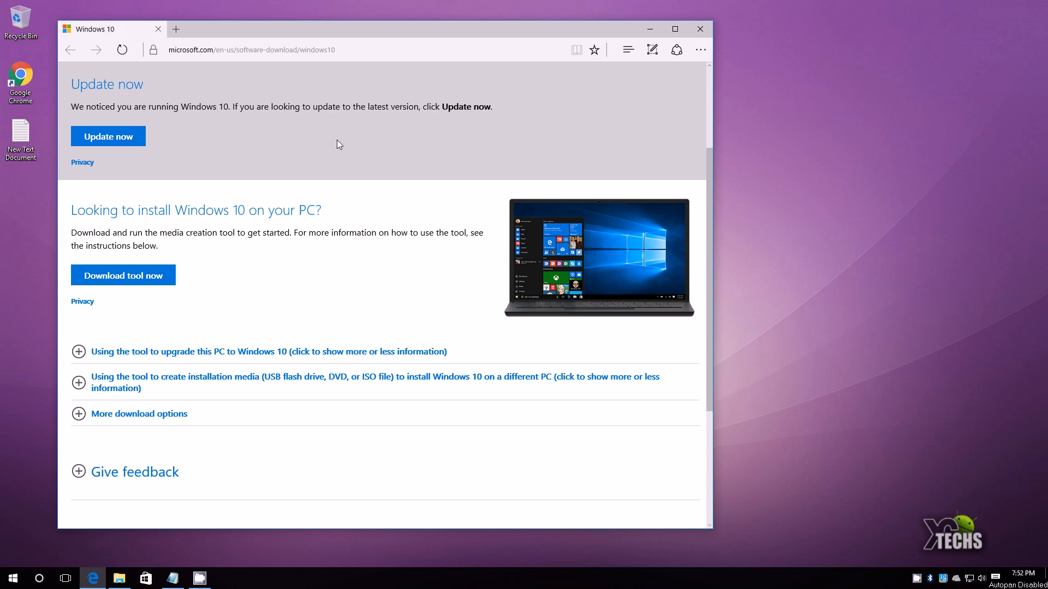
mouse_move(102, 230)
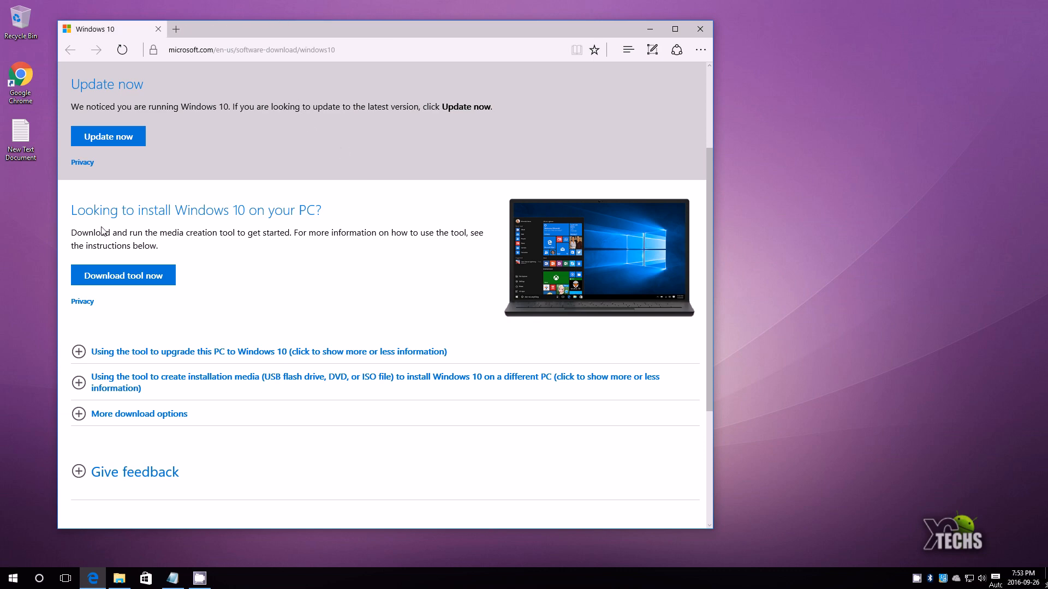
mouse_move(265, 224)
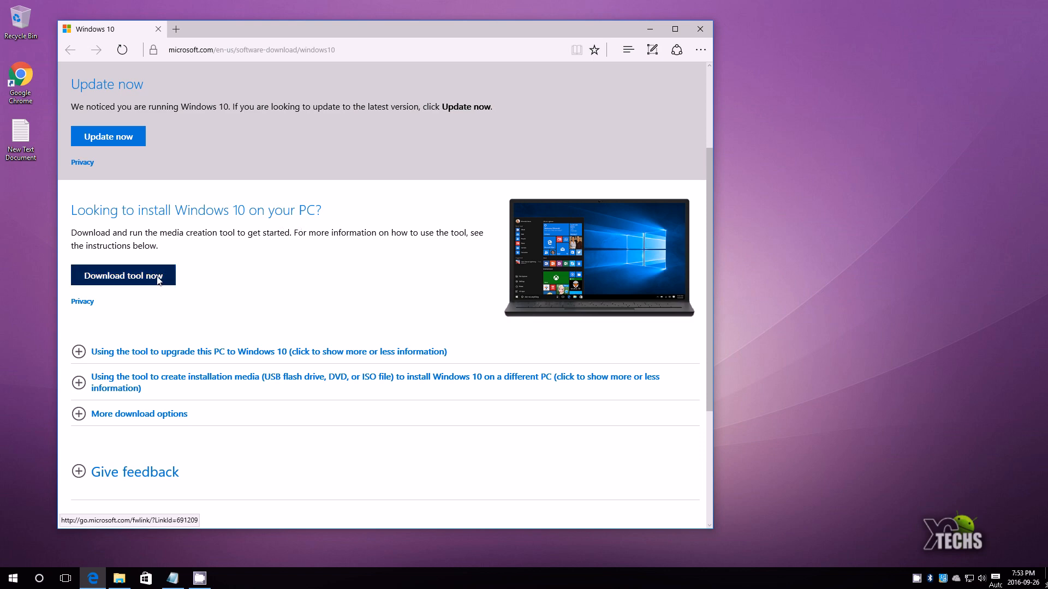
mouse_move(647, 30)
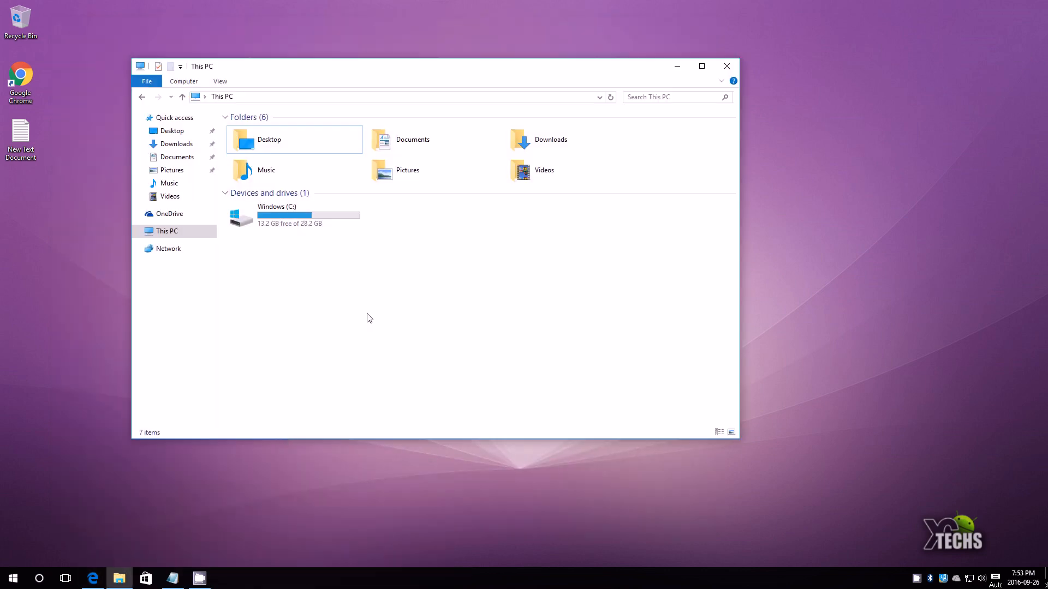
- Drag MediaCreationTool from Downloads onto the desktop and close the folder window
click(177, 144)
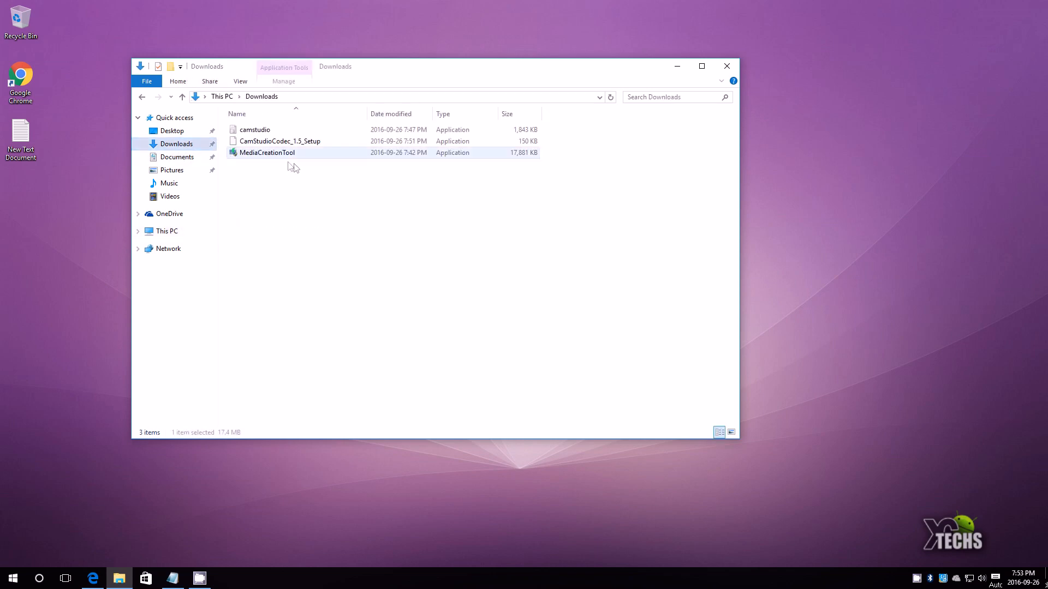
drag(267, 153, 62, 195)
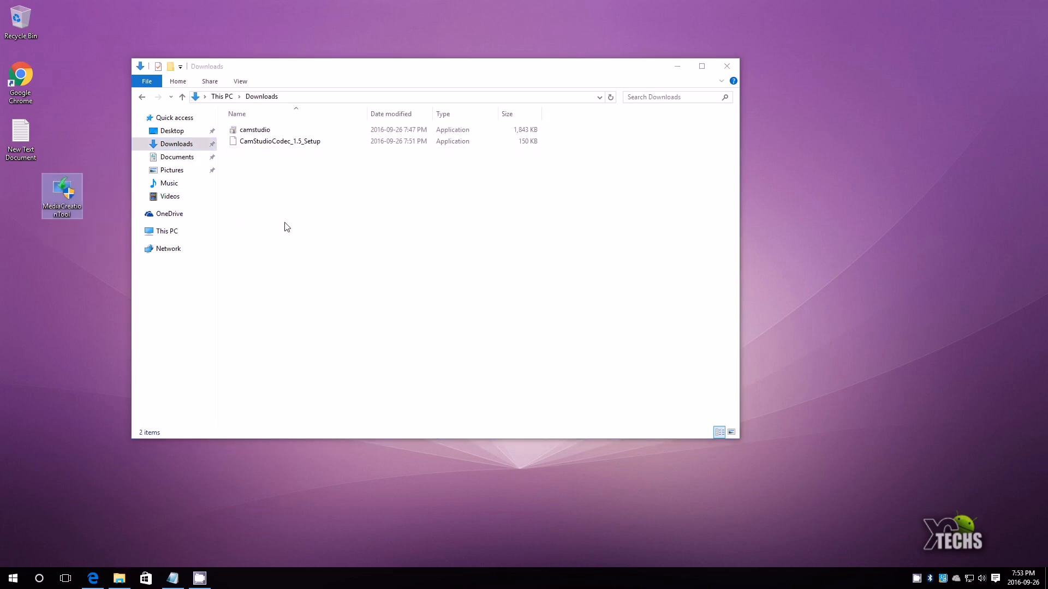
click(12, 579)
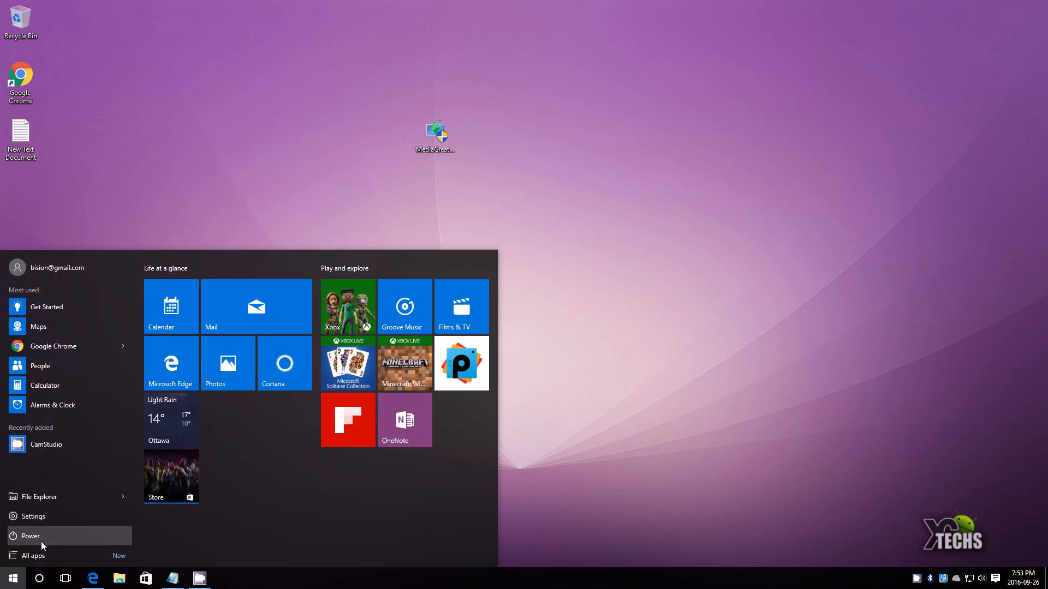
- Launch Windows 10 Update Assistant from the Start menu's All apps list under W
click(32, 556)
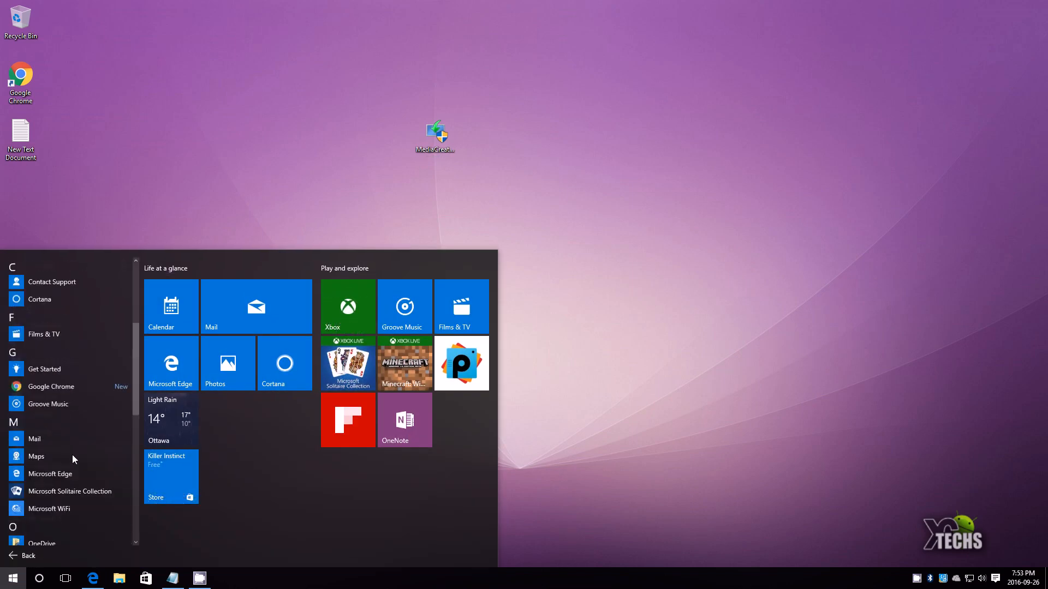
scroll(down, 3)
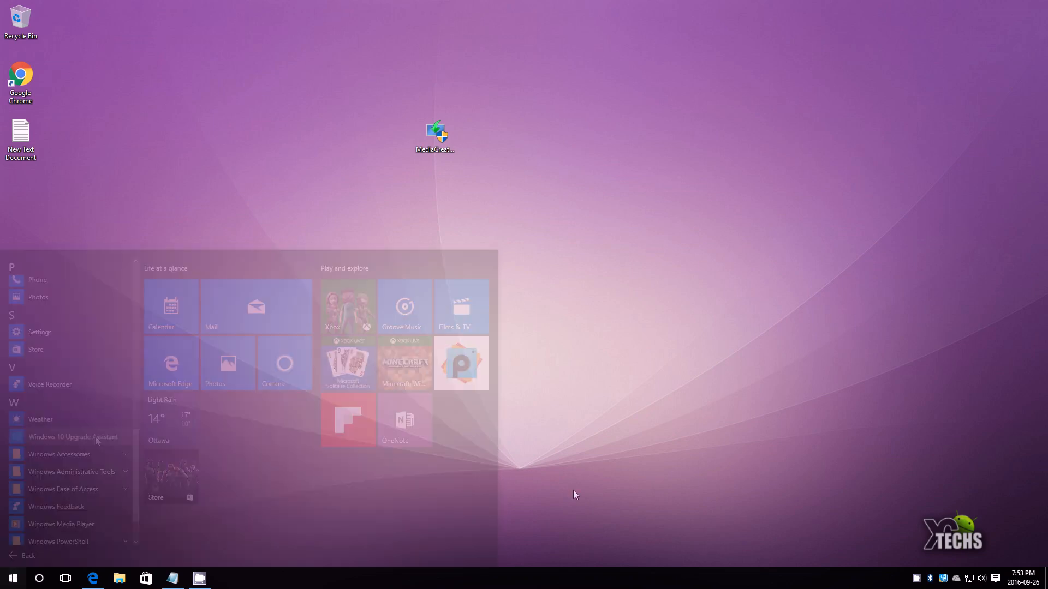
click(74, 437)
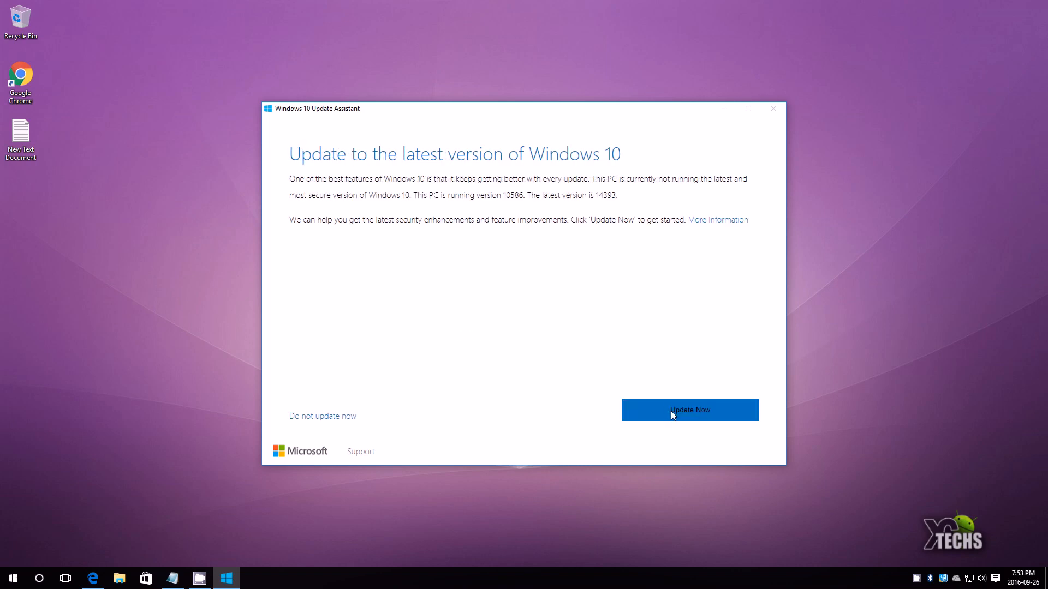
- Run Update Now, see the 20GB disk-space failure, then bring up File Explorer
click(689, 409)
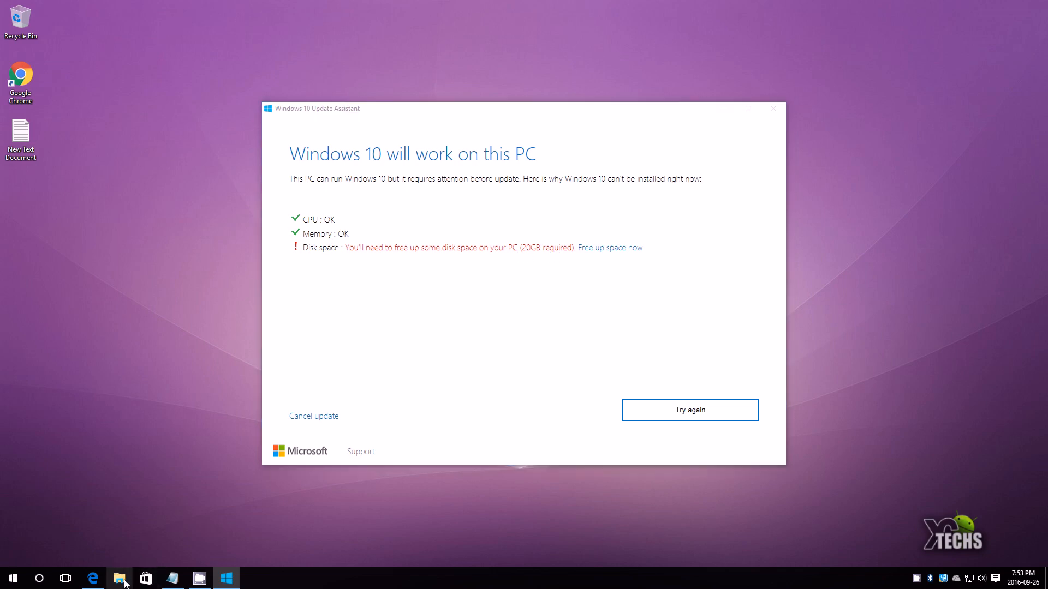
click(118, 578)
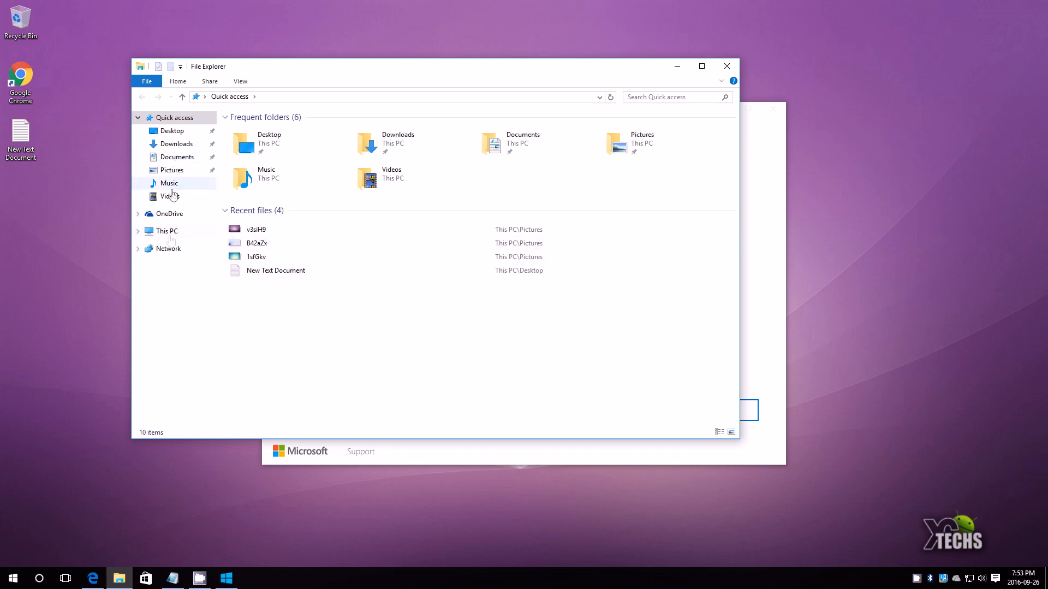
- Show This PC to read Windows (C:) at 13.2 GB free of 28.2 GB
click(166, 230)
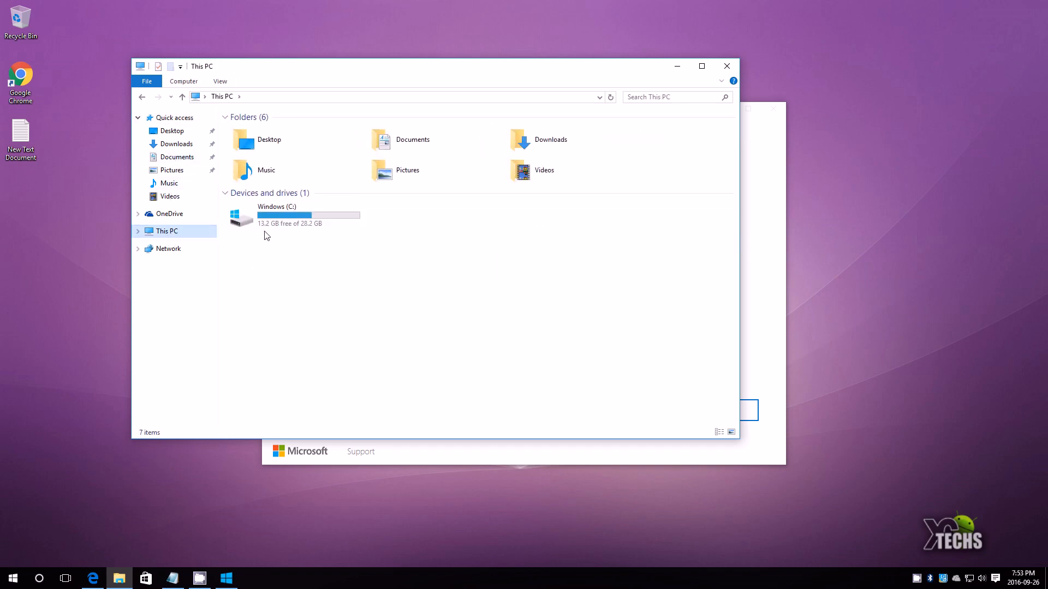
mouse_move(342, 248)
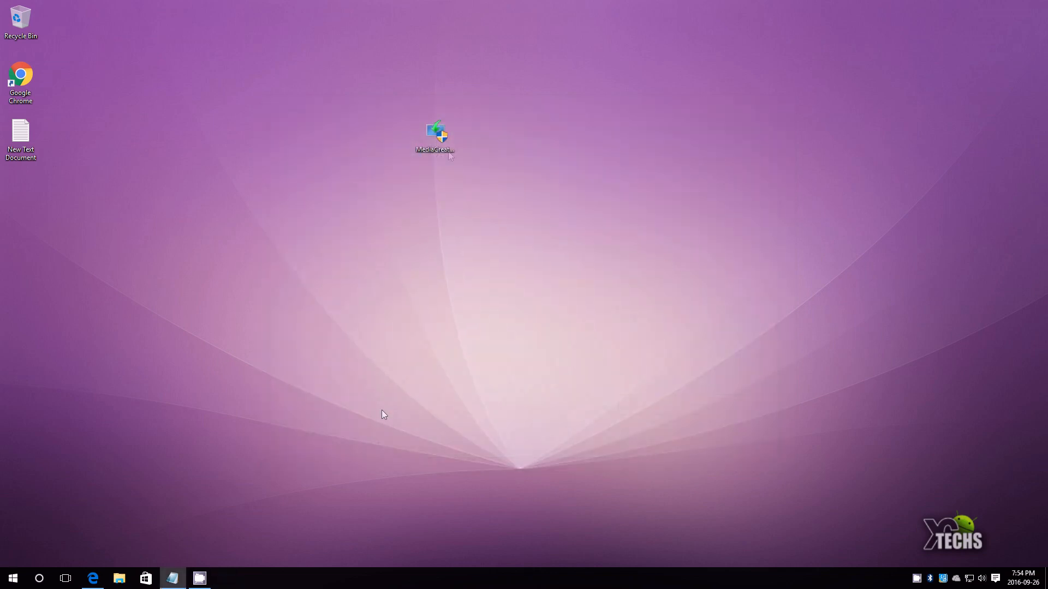
- Run MediaCreationTool from the desktop to start Windows 10 Setup
click(434, 137)
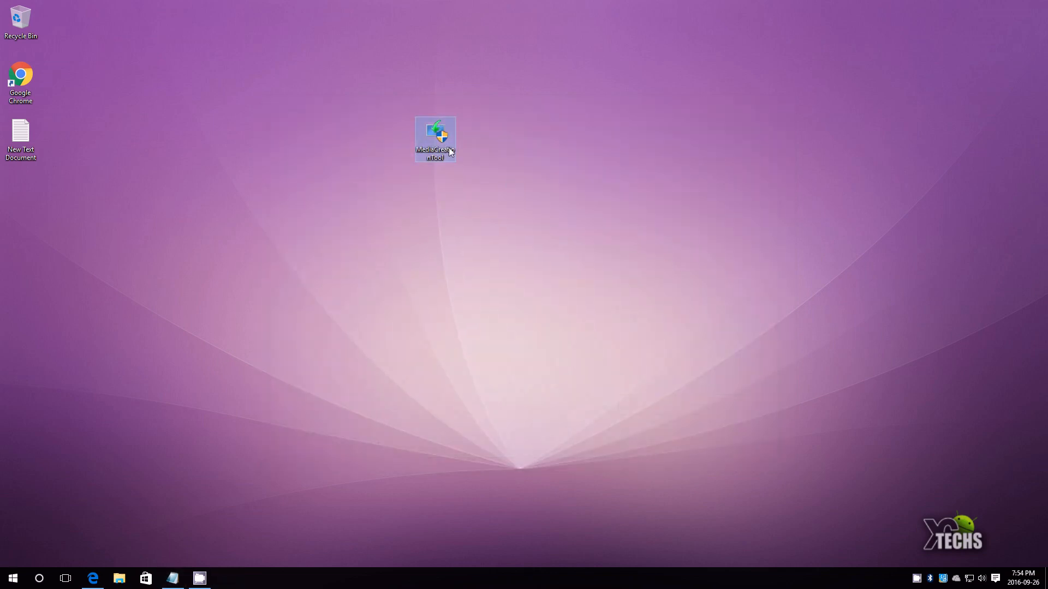
click(538, 386)
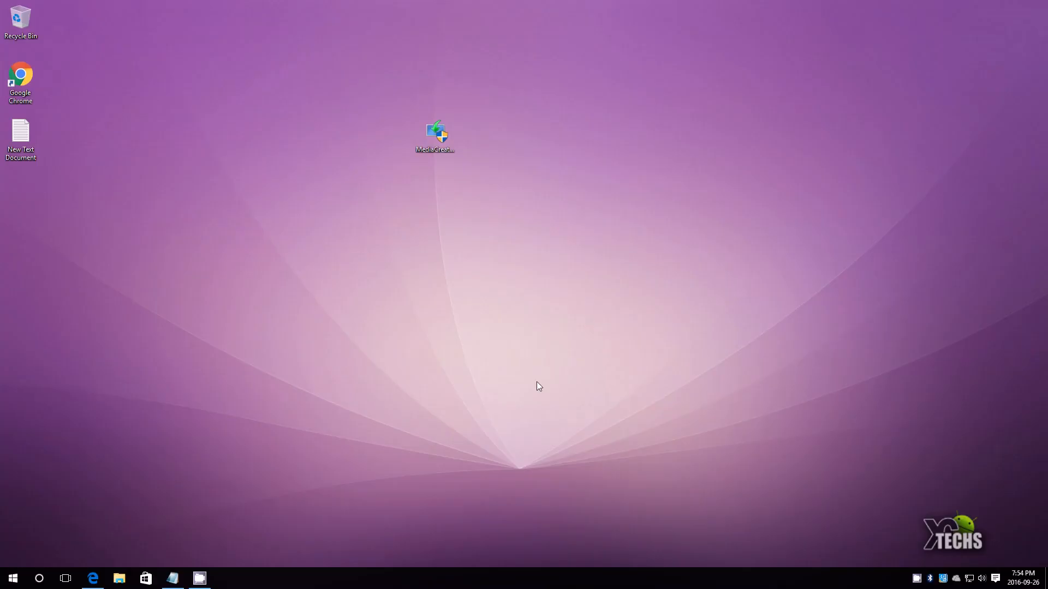
double_click(434, 133)
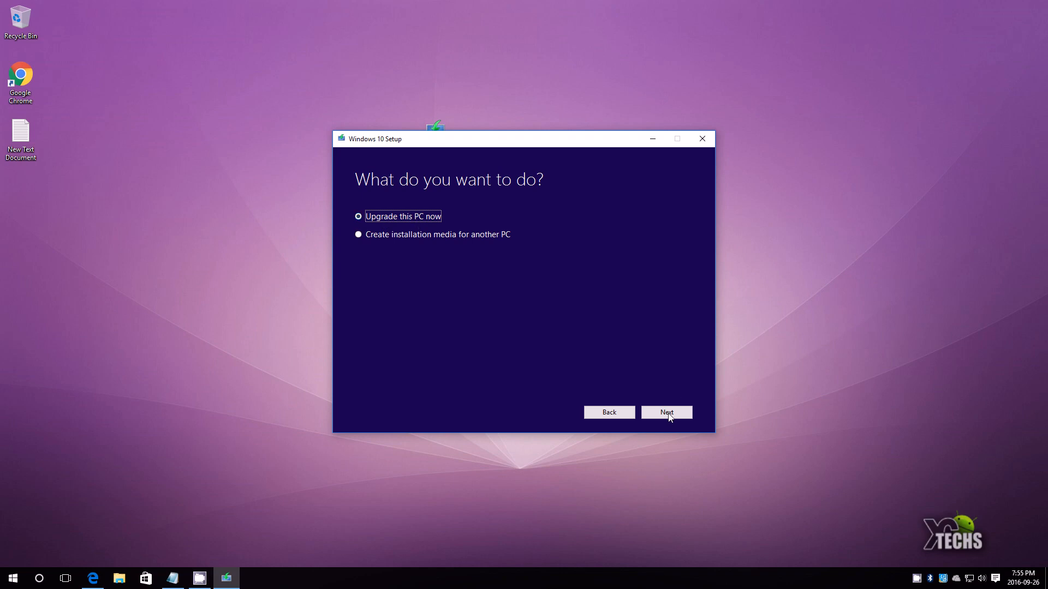
- Upgrade this PC now, accept the license, keep personal files and apps, and begin installing
click(666, 413)
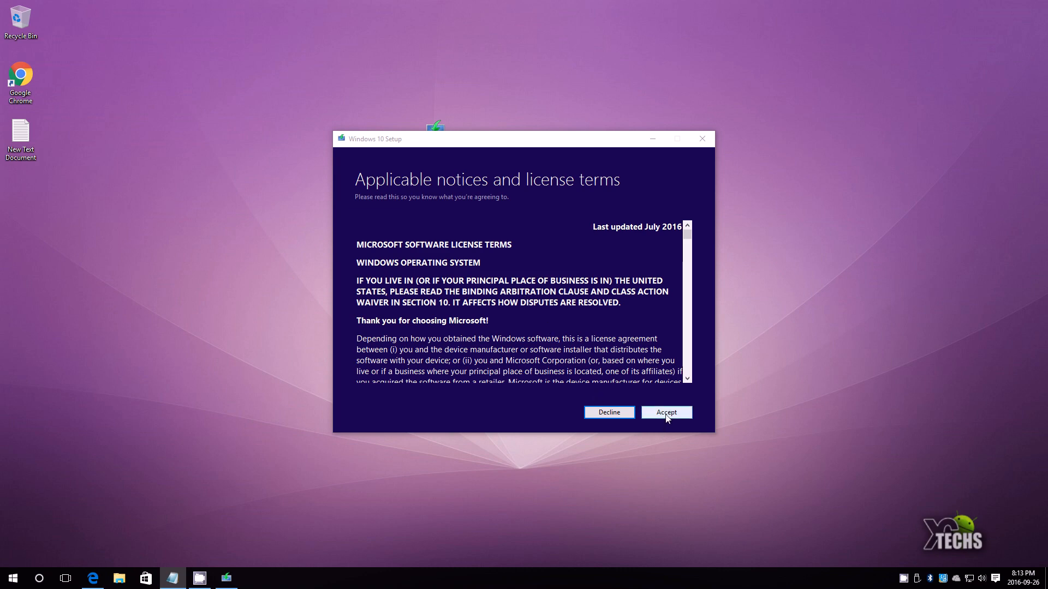
click(666, 413)
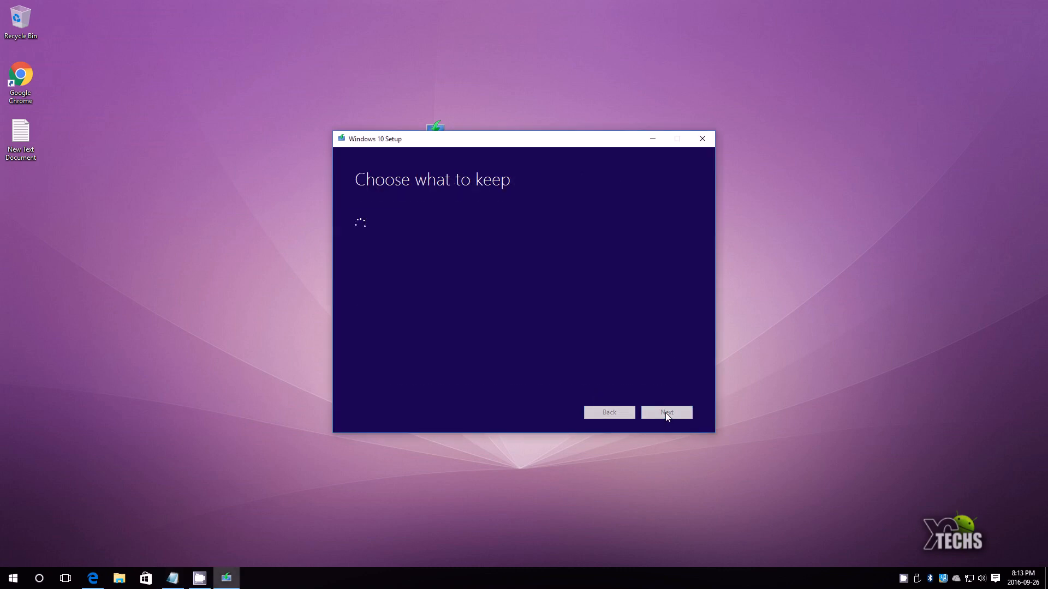
click(666, 412)
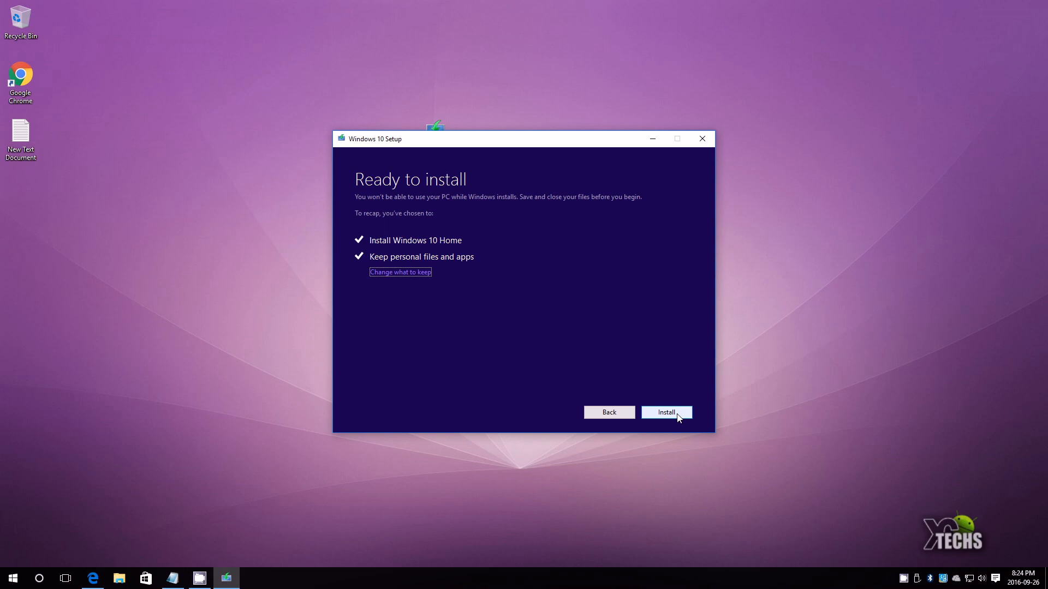
click(666, 413)
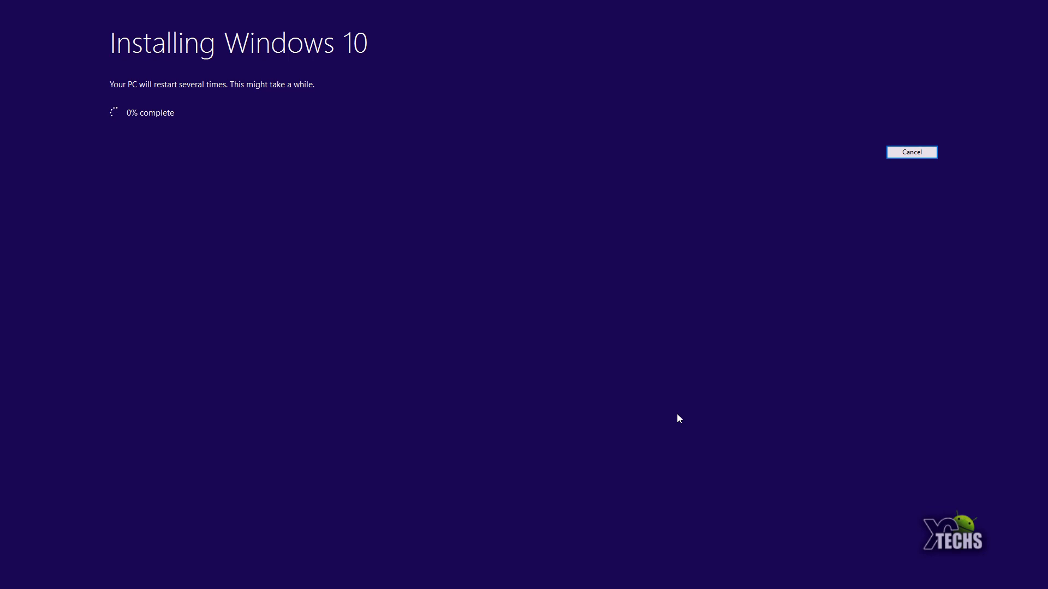
mouse_move(821, 508)
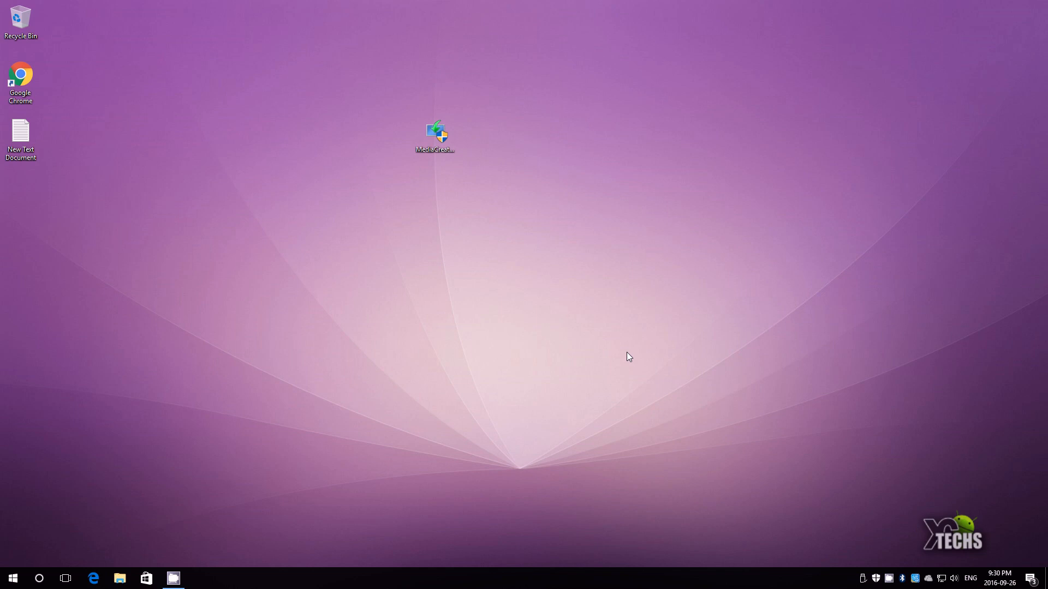
mouse_move(1035, 578)
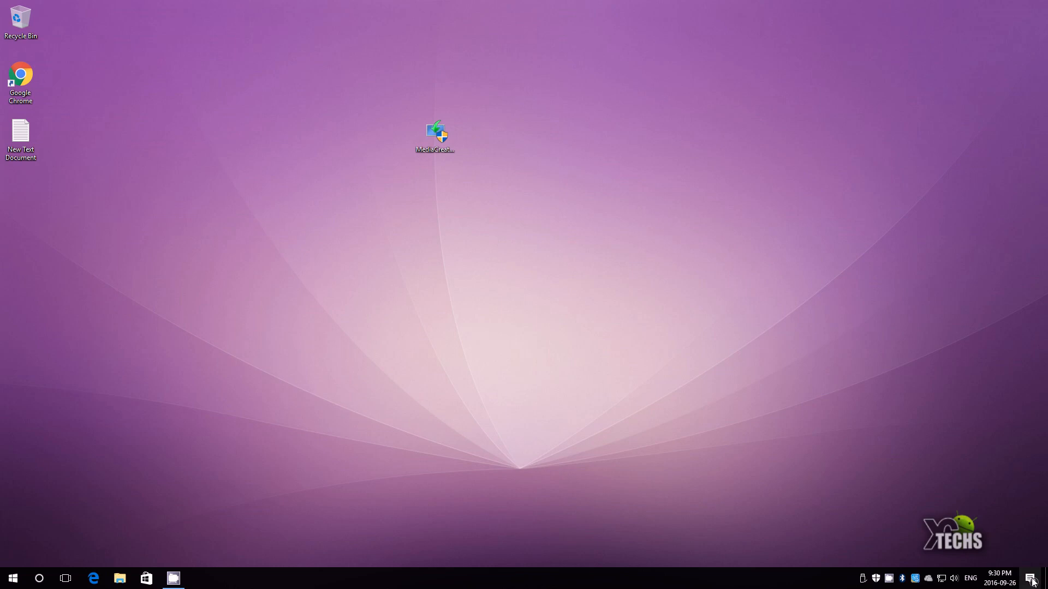
click(1033, 578)
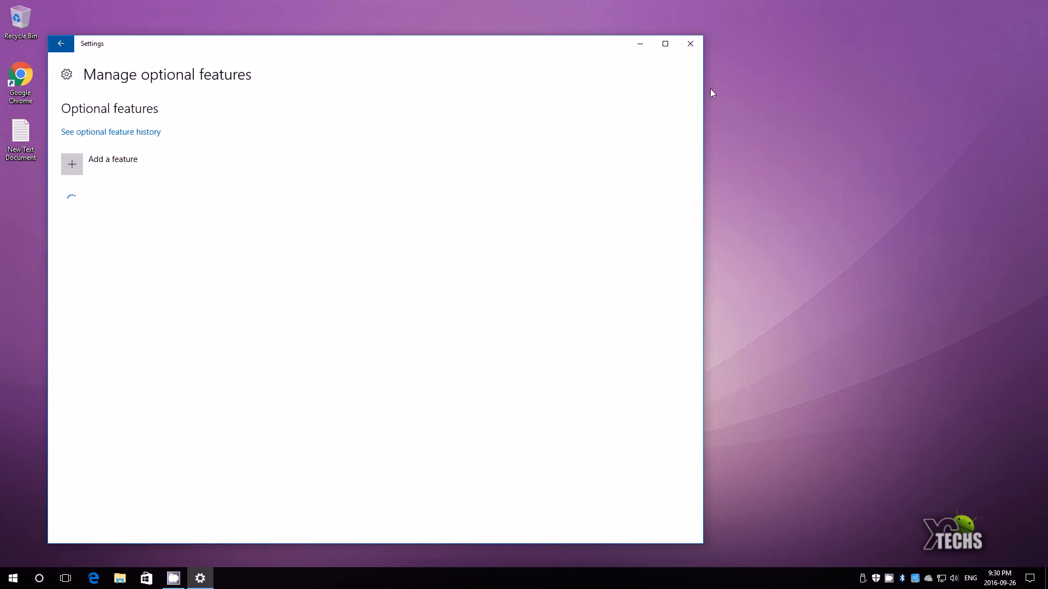
click(1034, 578)
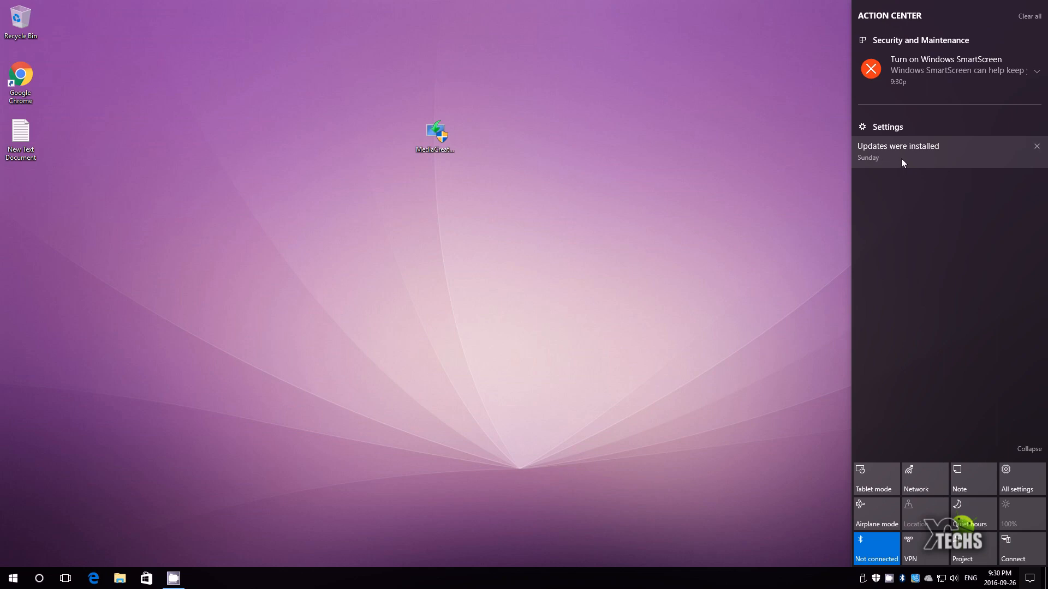
click(1036, 145)
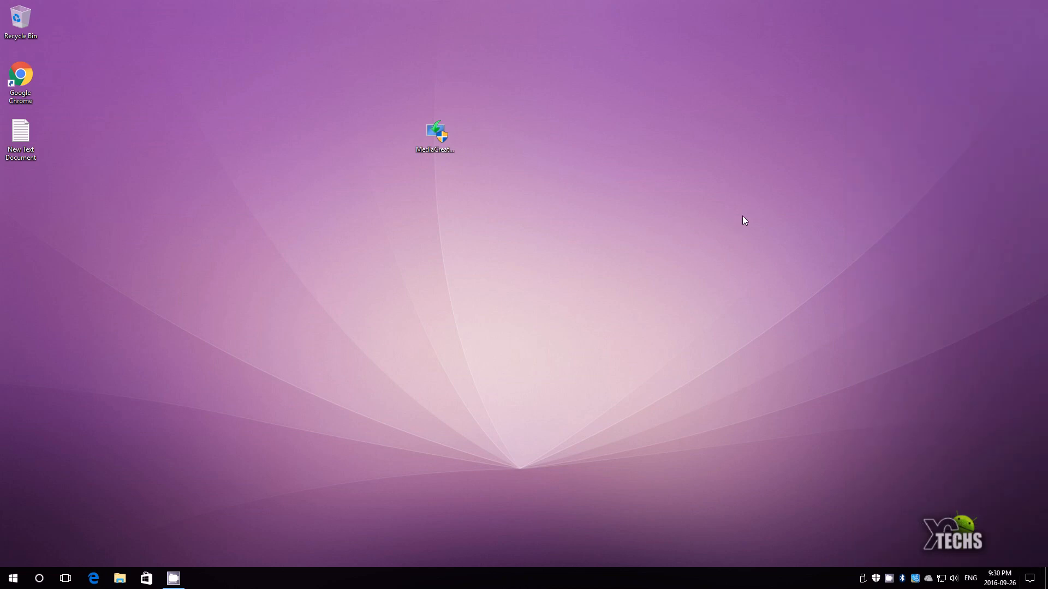
mouse_move(757, 216)
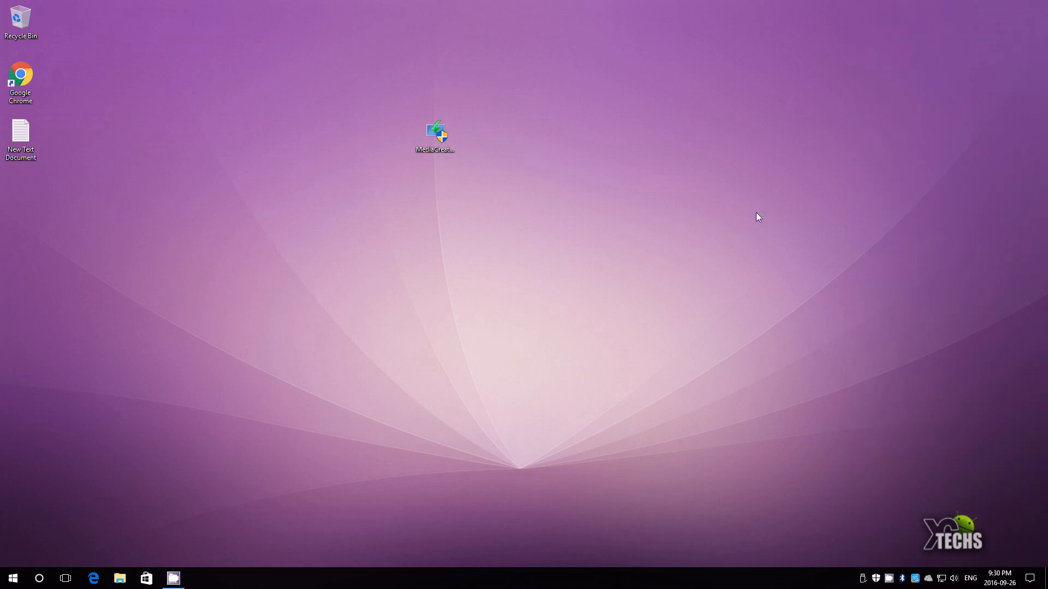
mouse_move(763, 230)
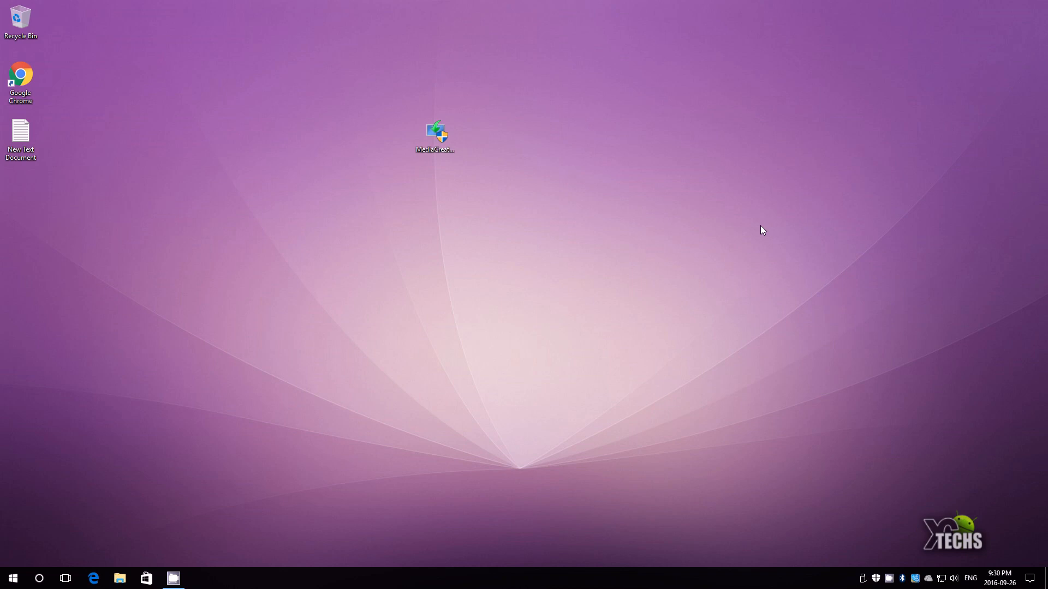
mouse_move(593, 300)
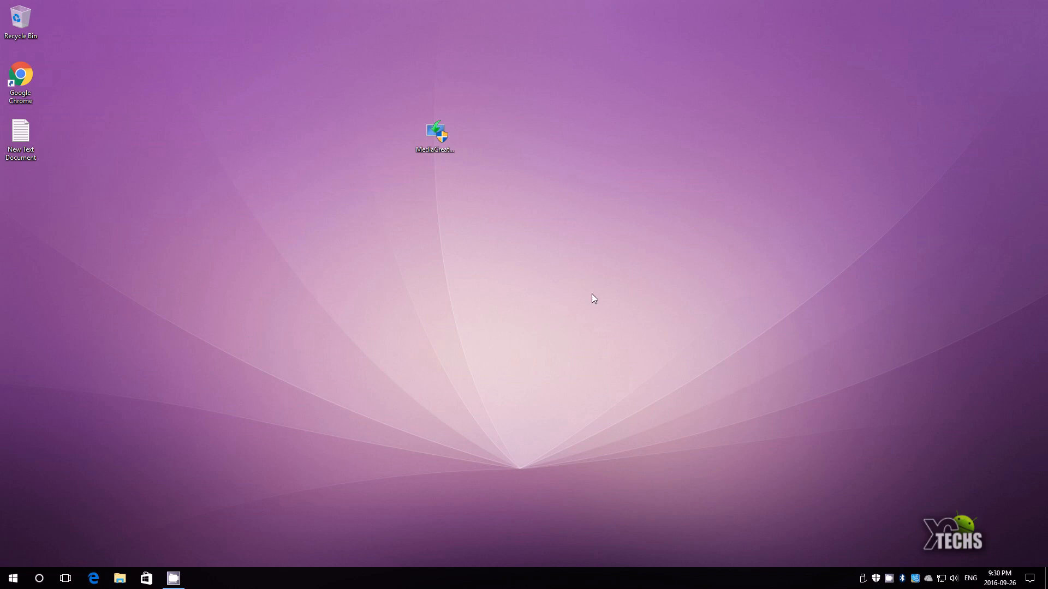
- Launch Microsoft Store from the taskbar to its Home page
click(145, 578)
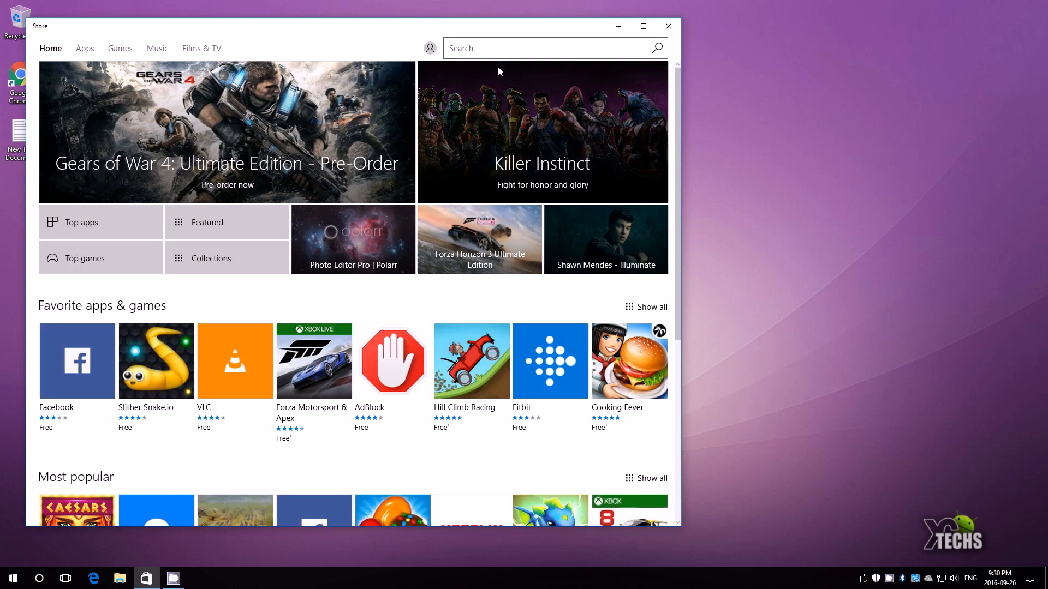
- Search 'kodi', view the free Kodi app page, then close the Store
text(ko)
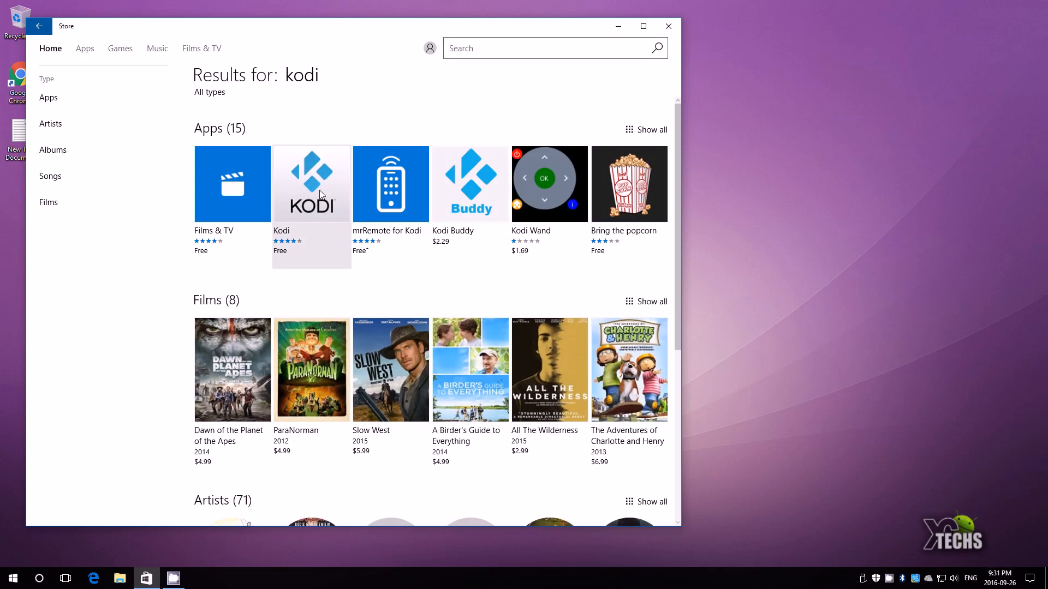
click(311, 183)
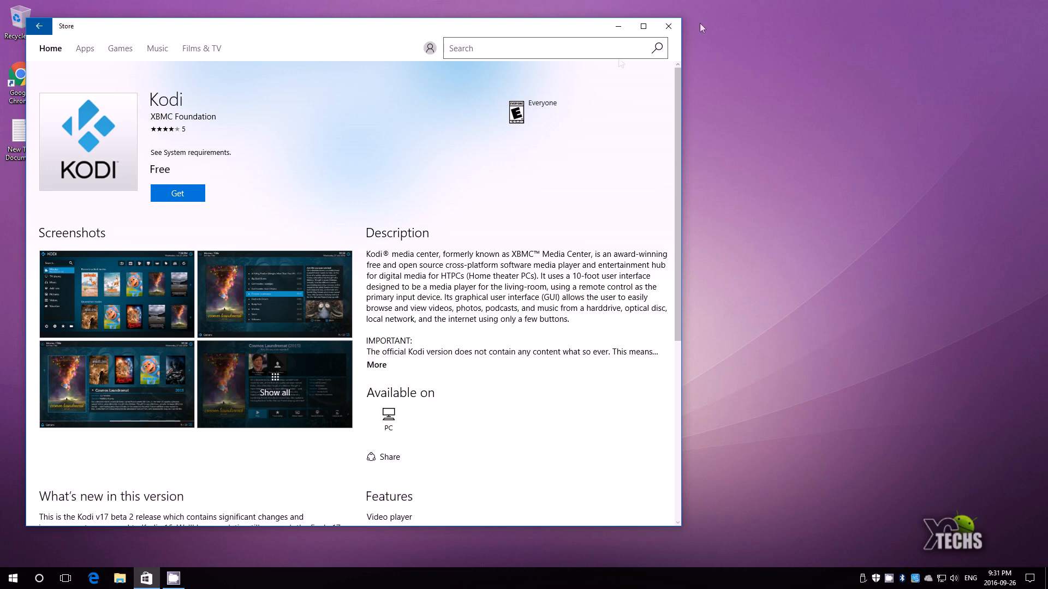
click(119, 579)
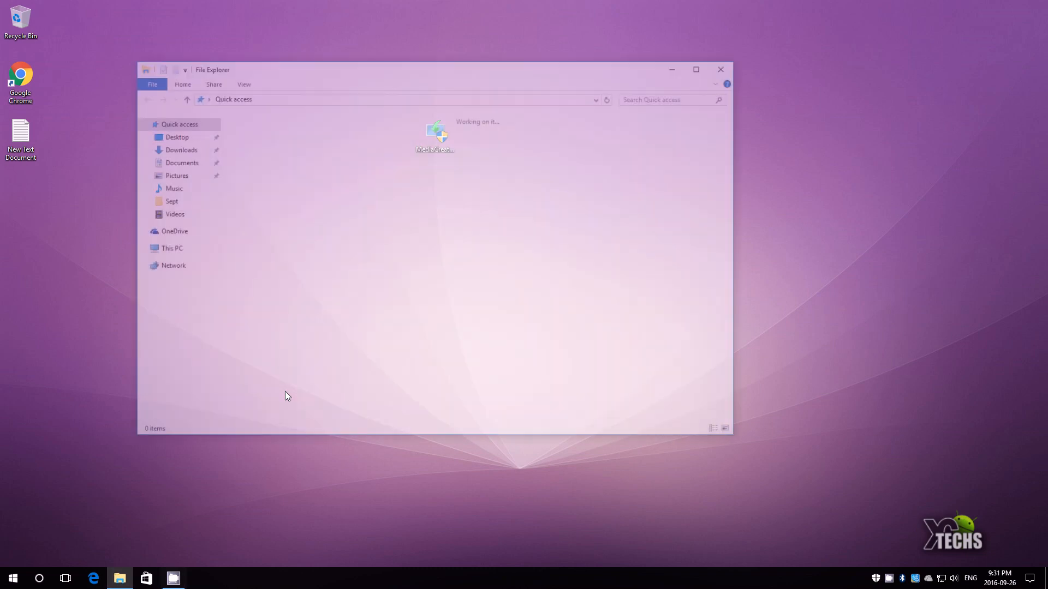
- Show This PC to read Windows (C:) at 3.89 GB free of 28.2 GB, then close Explorer
click(172, 248)
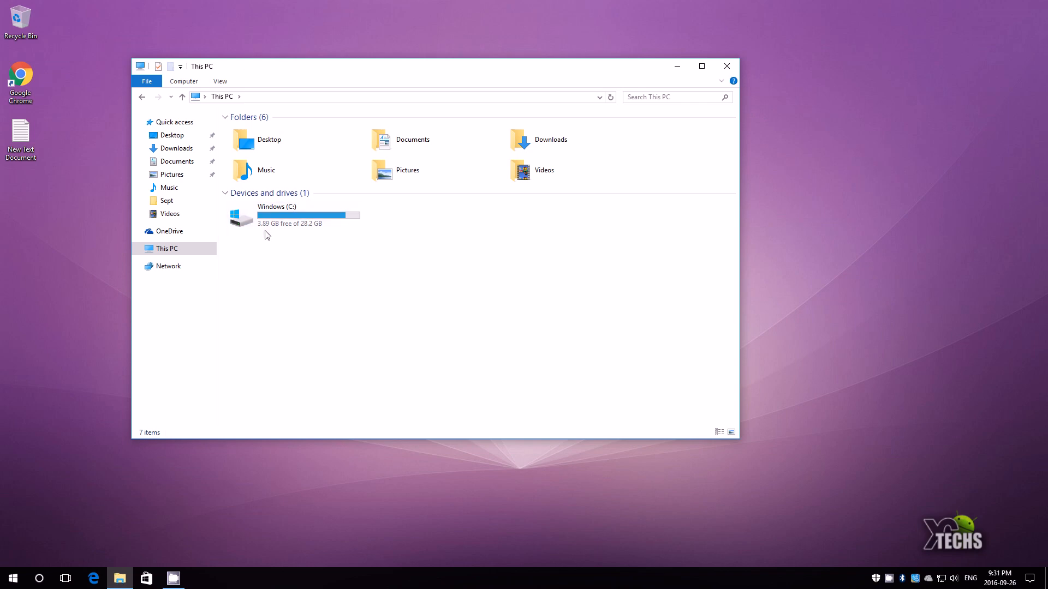
mouse_move(633, 190)
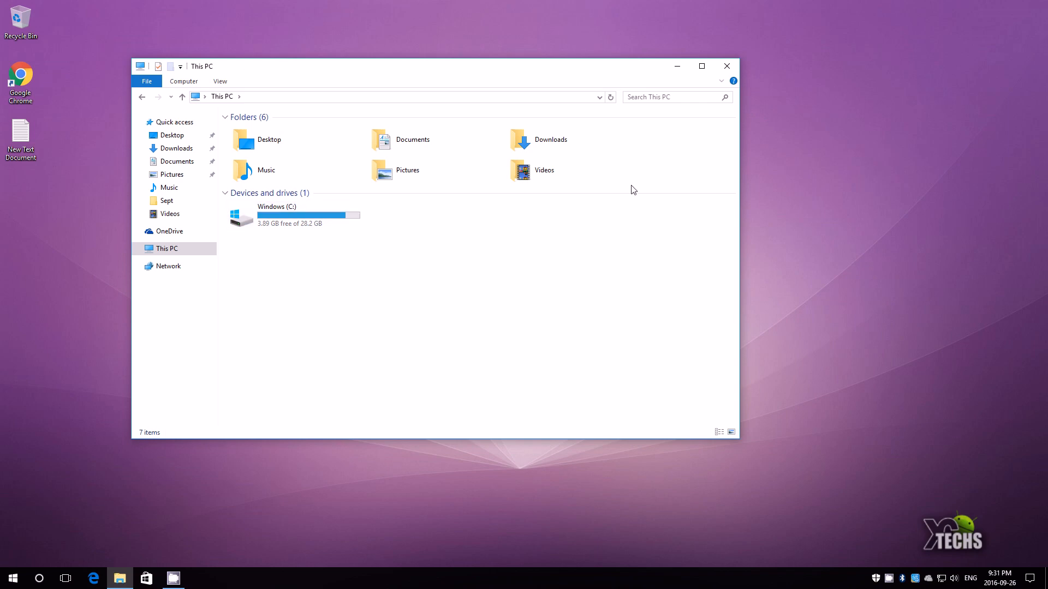
click(726, 65)
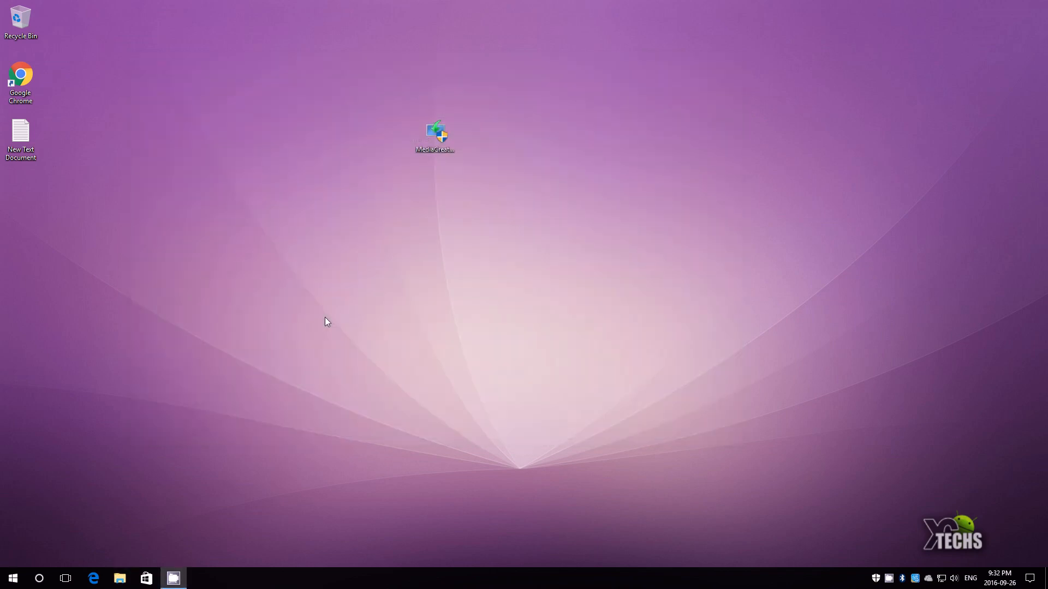